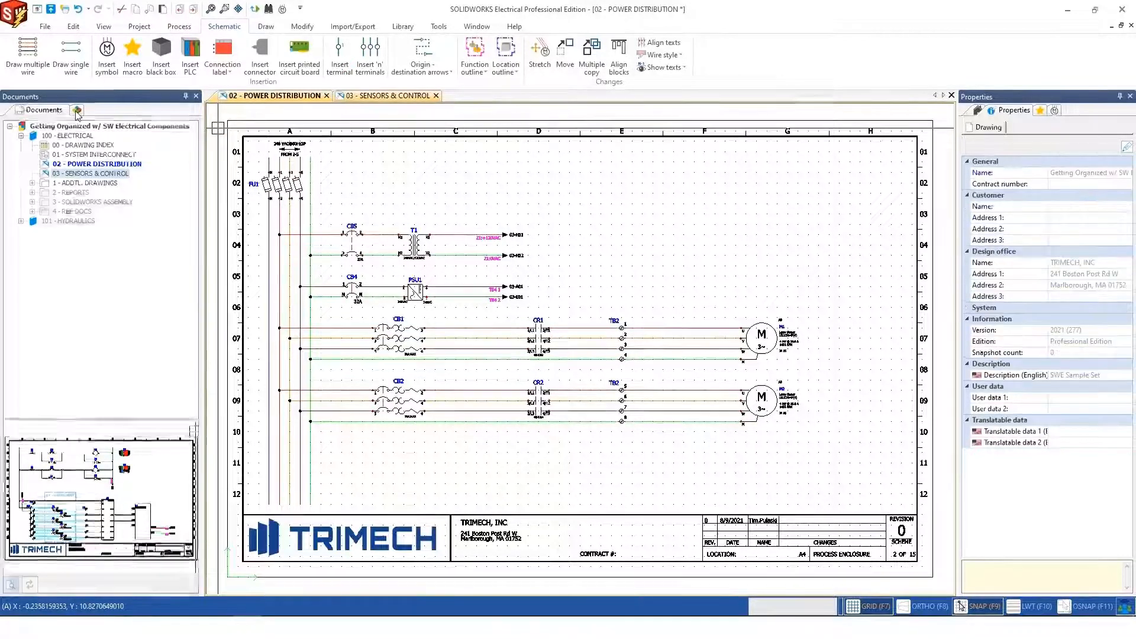
Step: List components by location, expand A3 INSTRUMENT, and bring up the project management commands
left_click(59, 109)
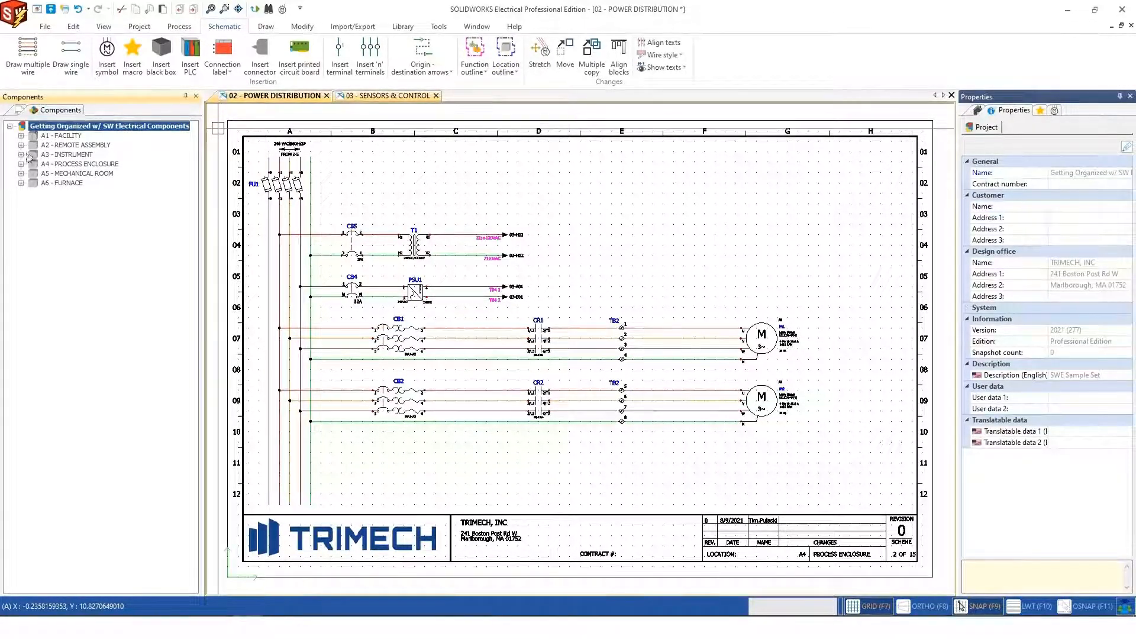
left_click(21, 154)
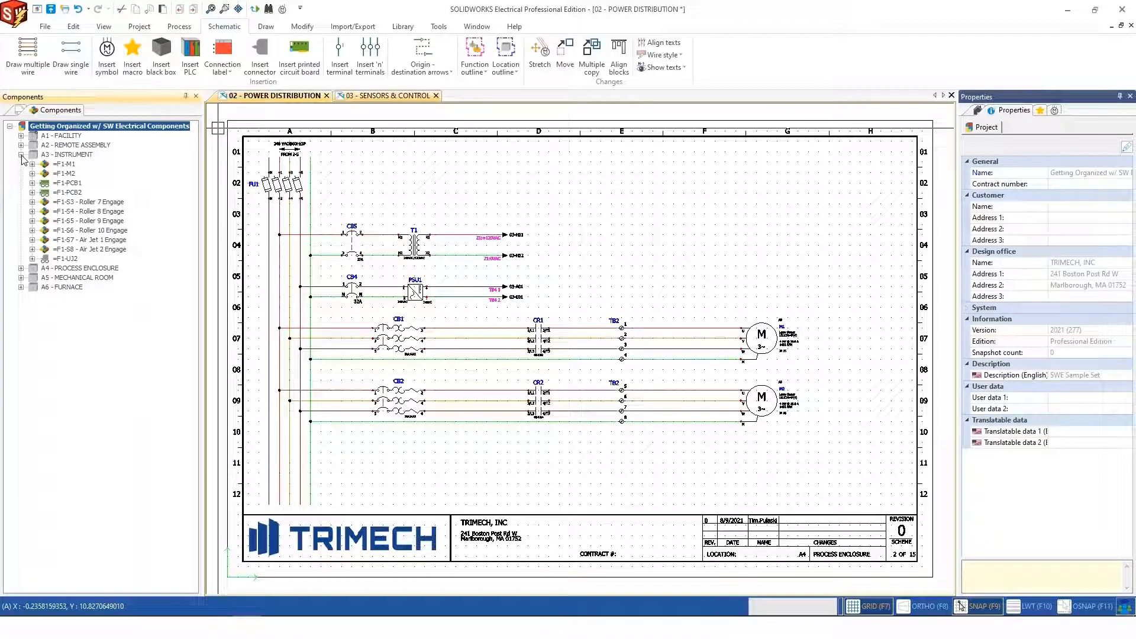
left_click(140, 28)
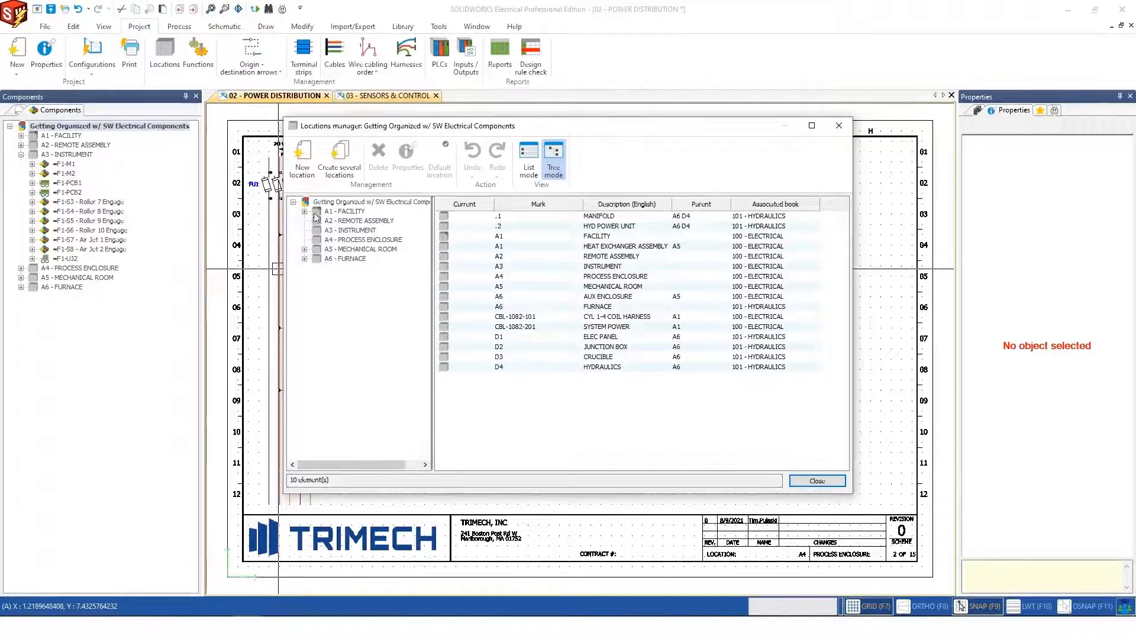
mouse_move(378, 152)
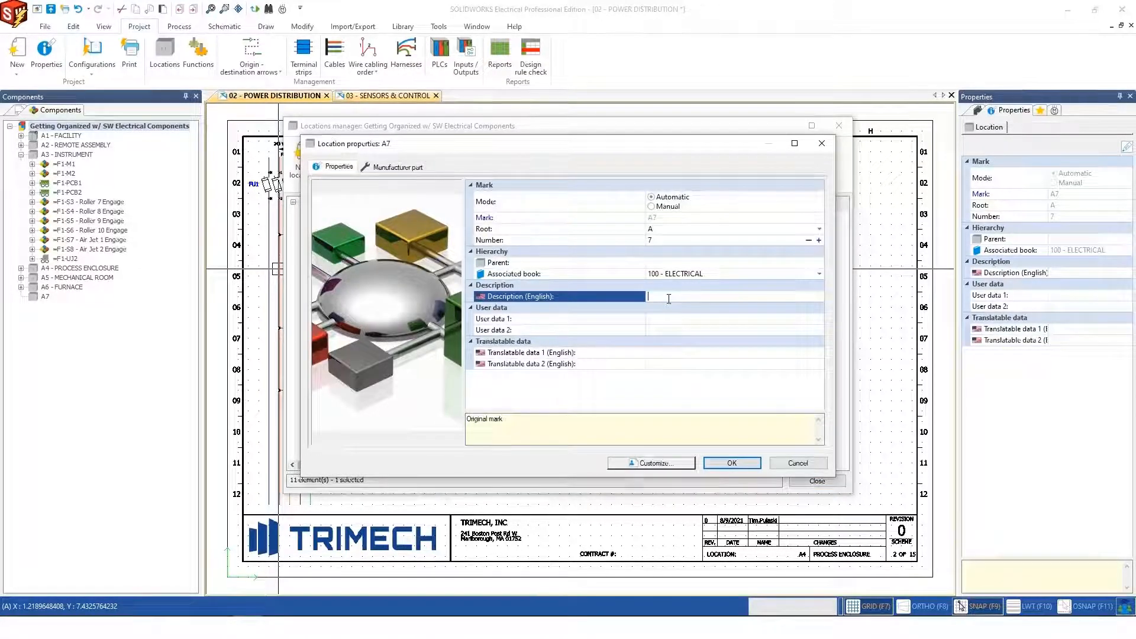
Step: Describe the new location A7 as PRODUCTION and confirm it
type("PRODUCTION")
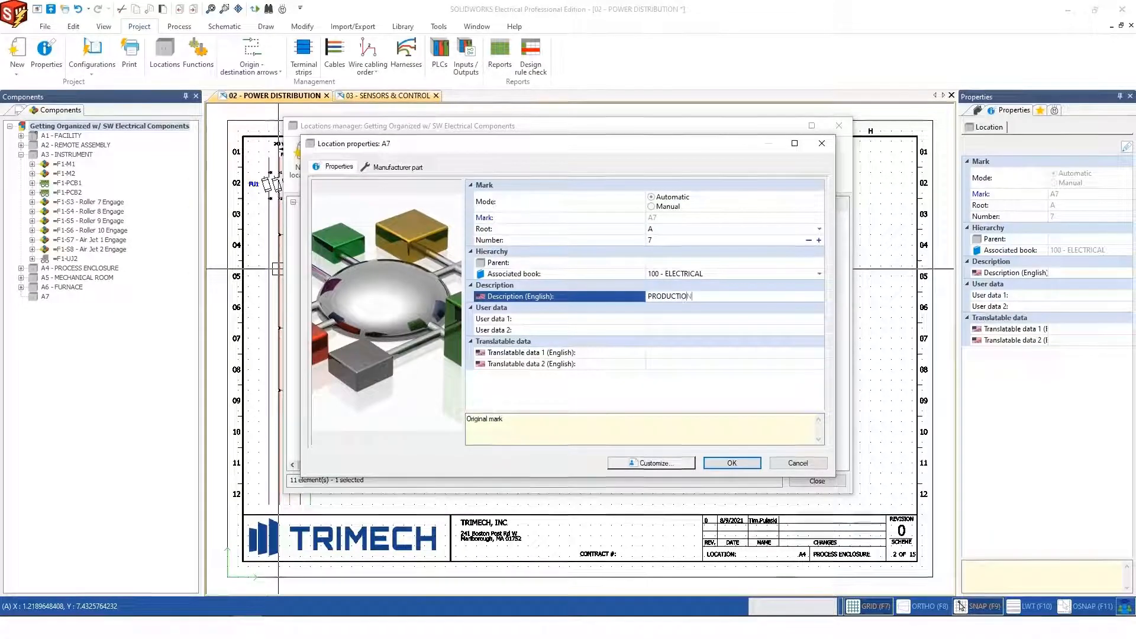
left_click(730, 462)
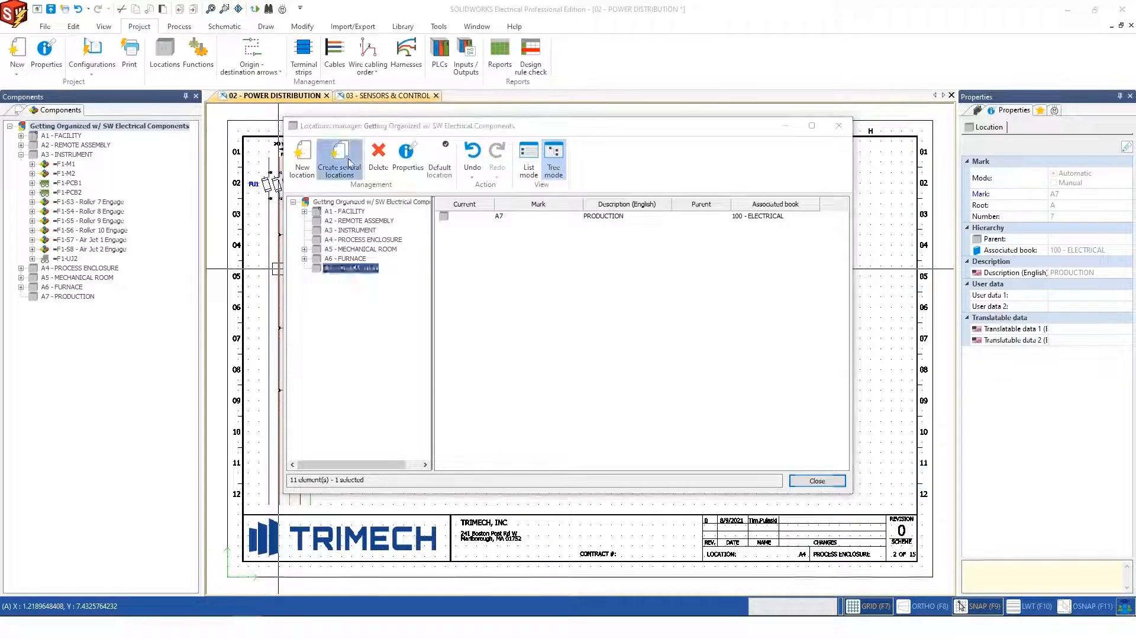
Step: Create two sub-locations under A7 and describe L1 as PANEL
left_click(338, 158)
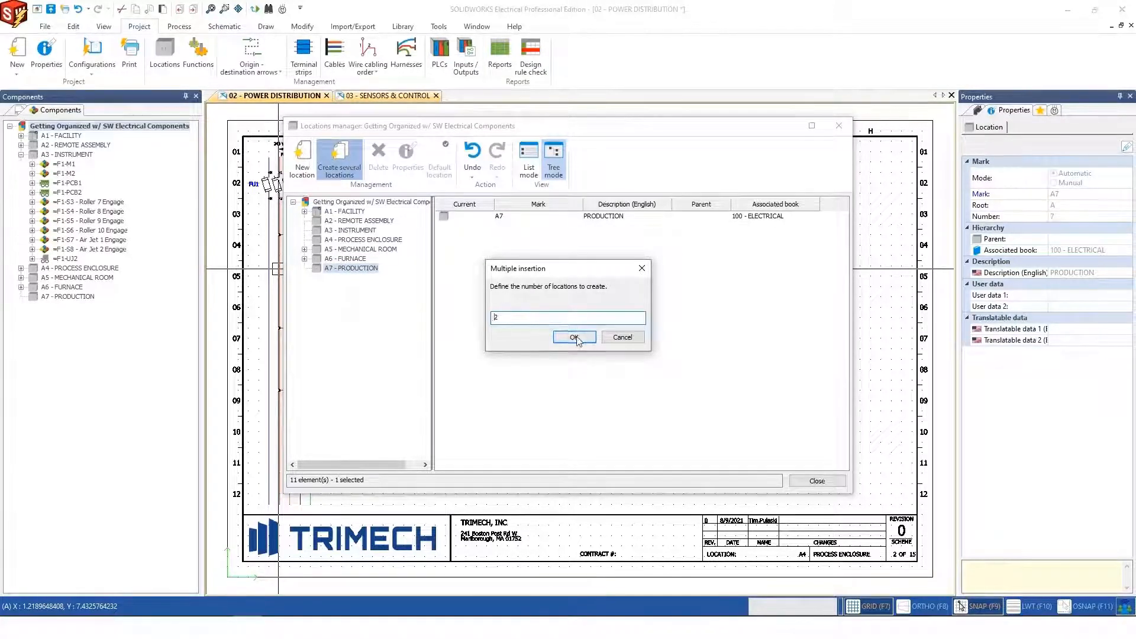
left_click(574, 337)
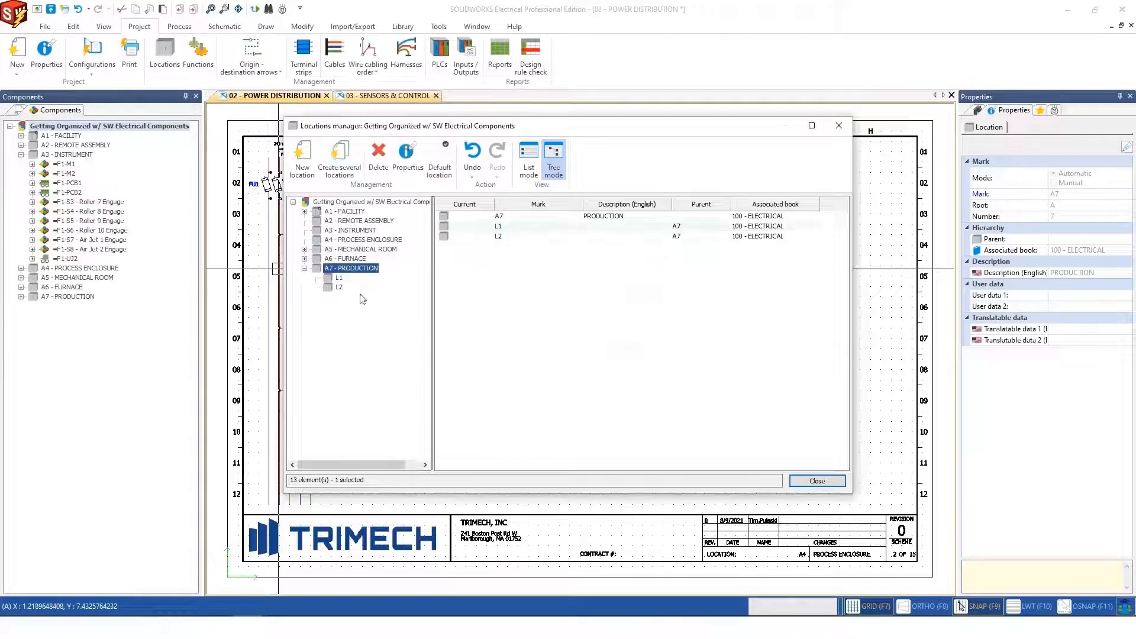
left_click(339, 277)
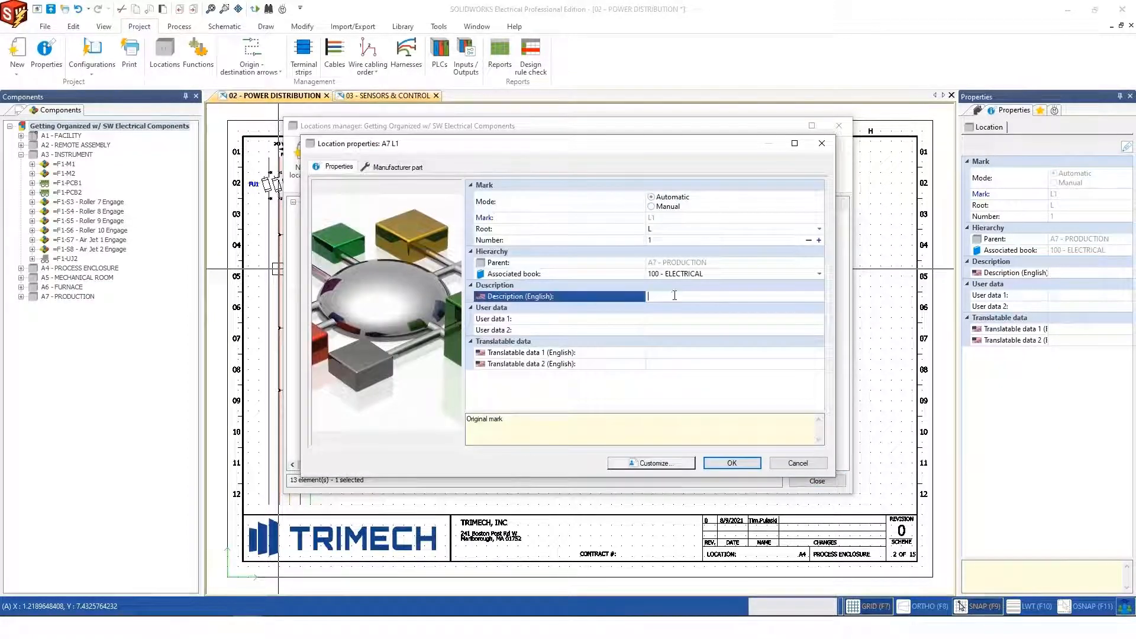
type("PANEL")
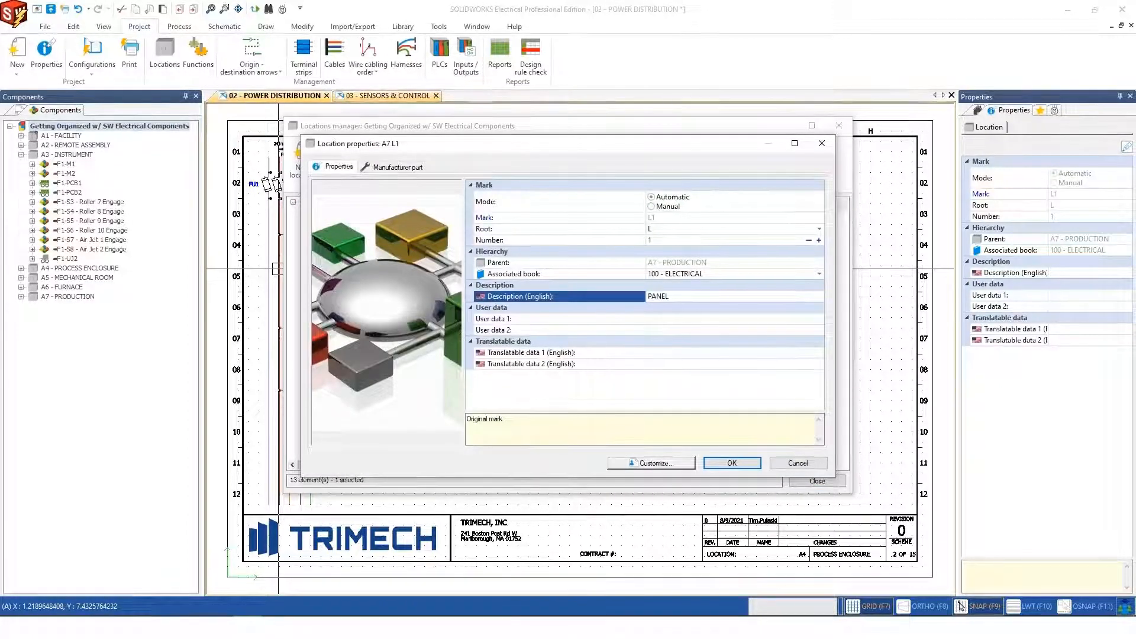
left_click(731, 463)
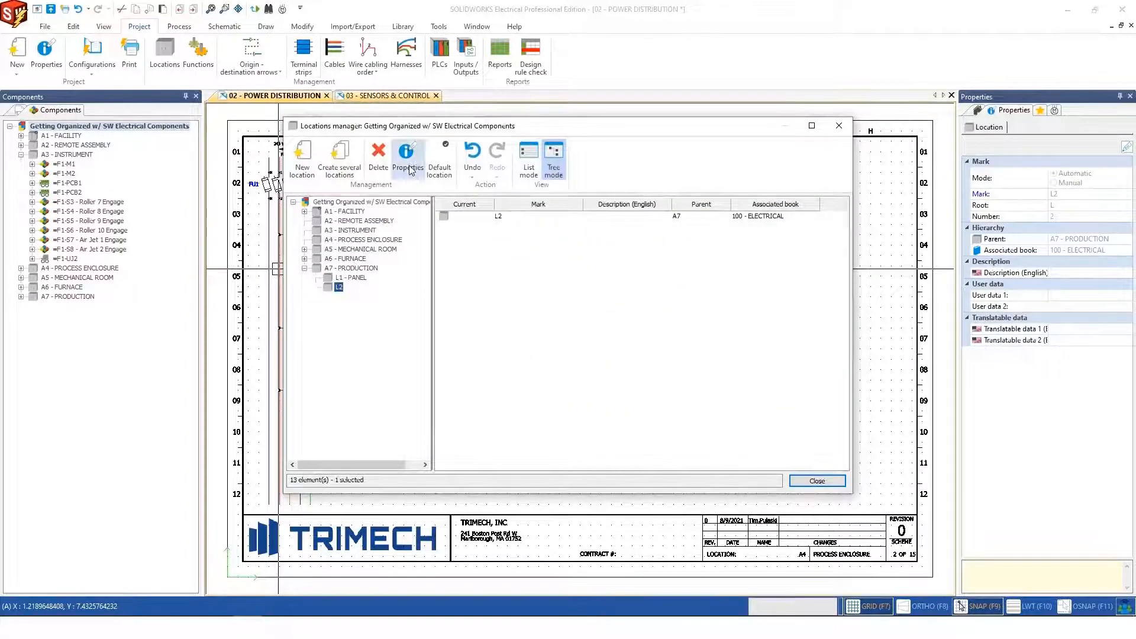
Step: Describe L2 as CONVEYOR and close the locations manager
left_click(407, 160)
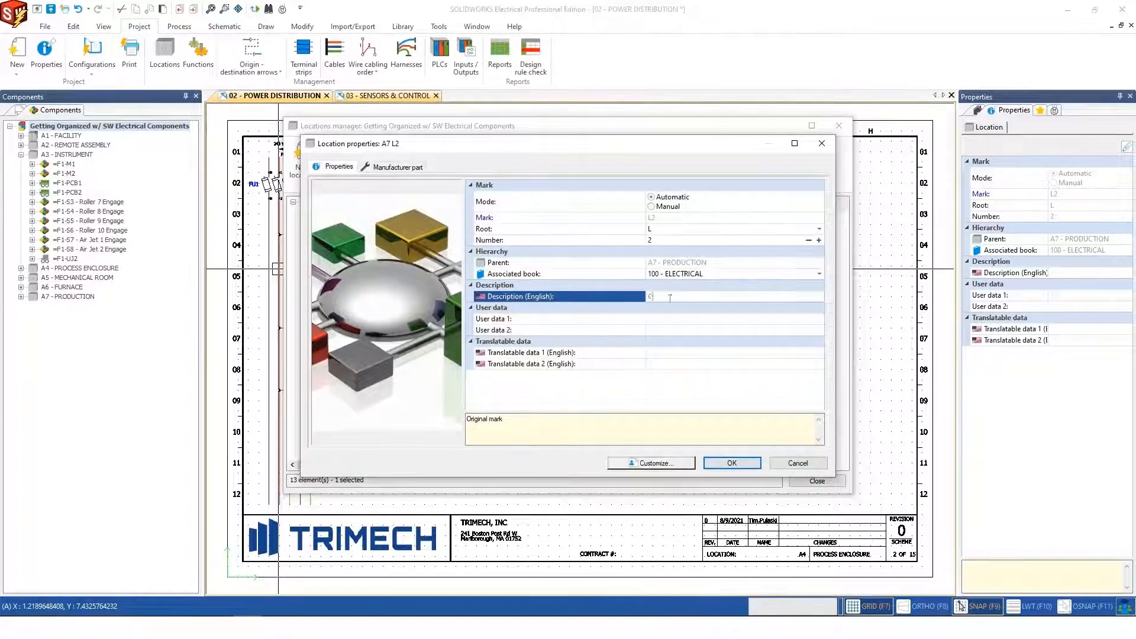
type("CONVEYOR")
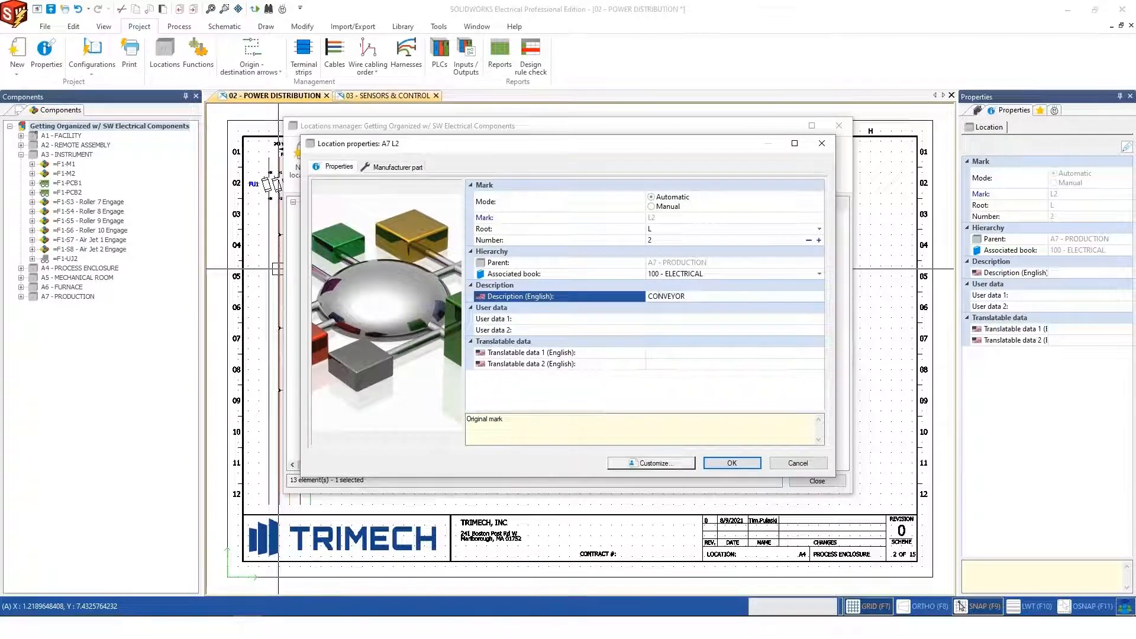
left_click(730, 463)
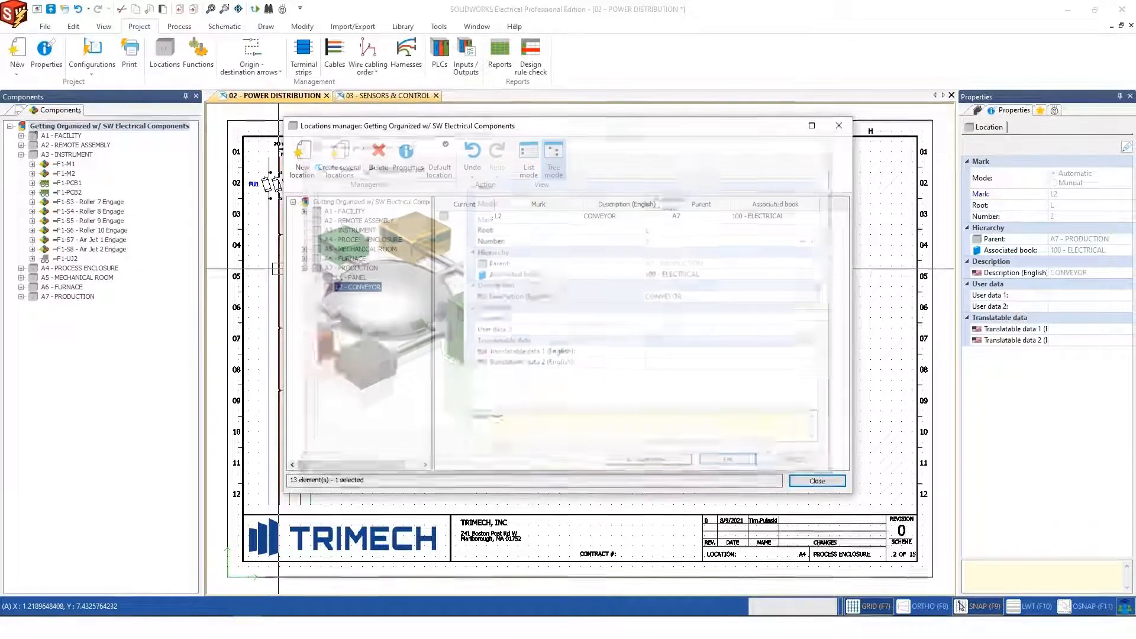
left_click(553, 154)
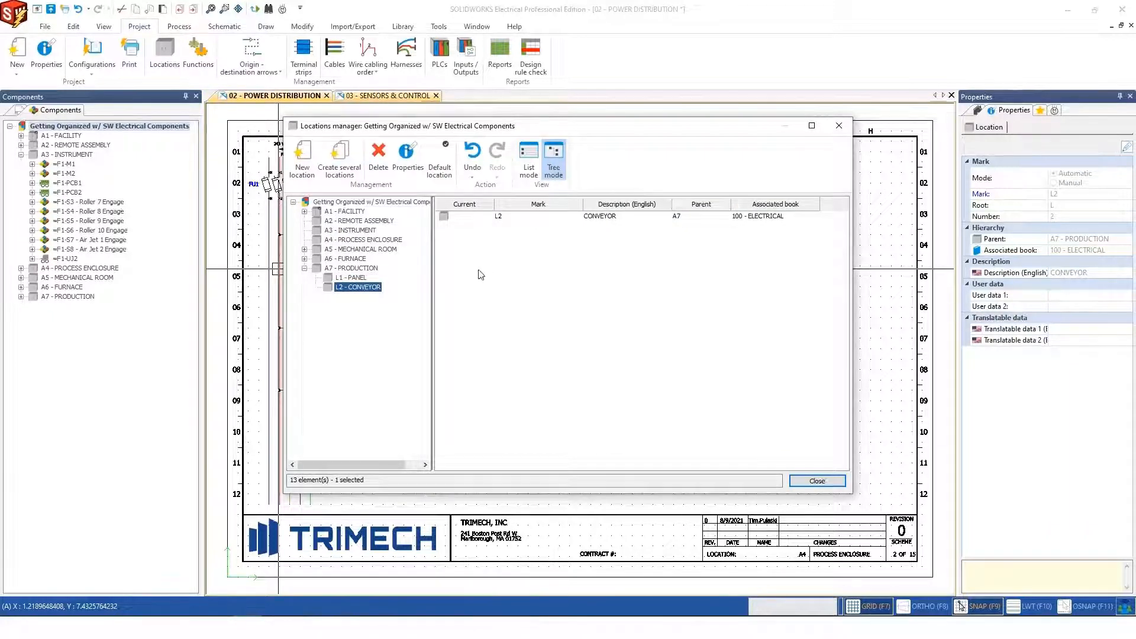
mouse_move(389, 279)
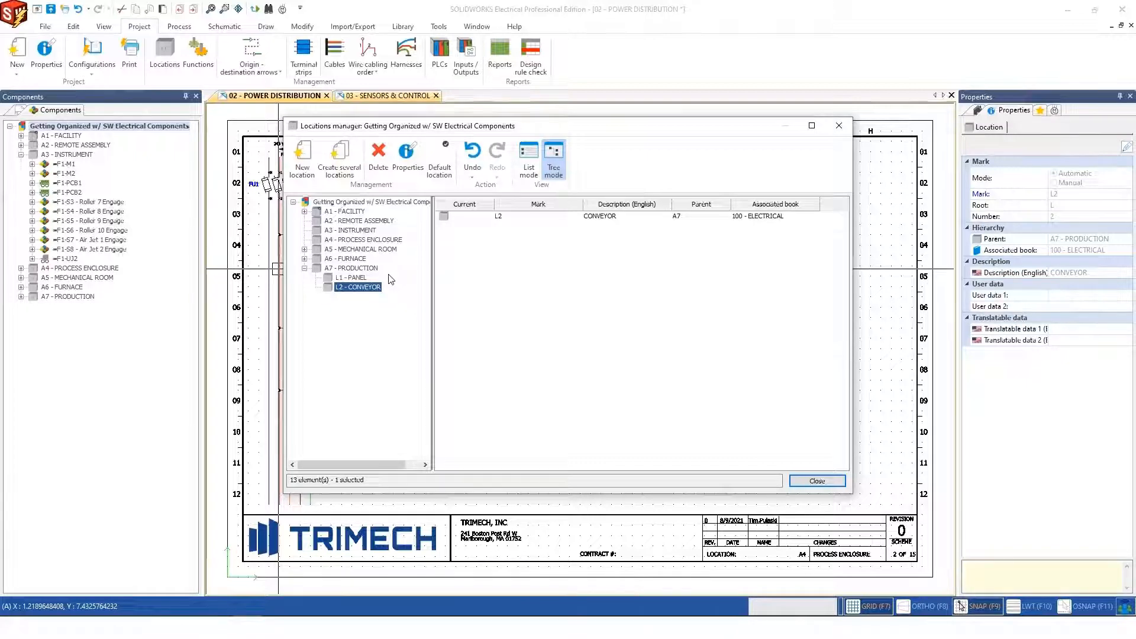
left_click(815, 481)
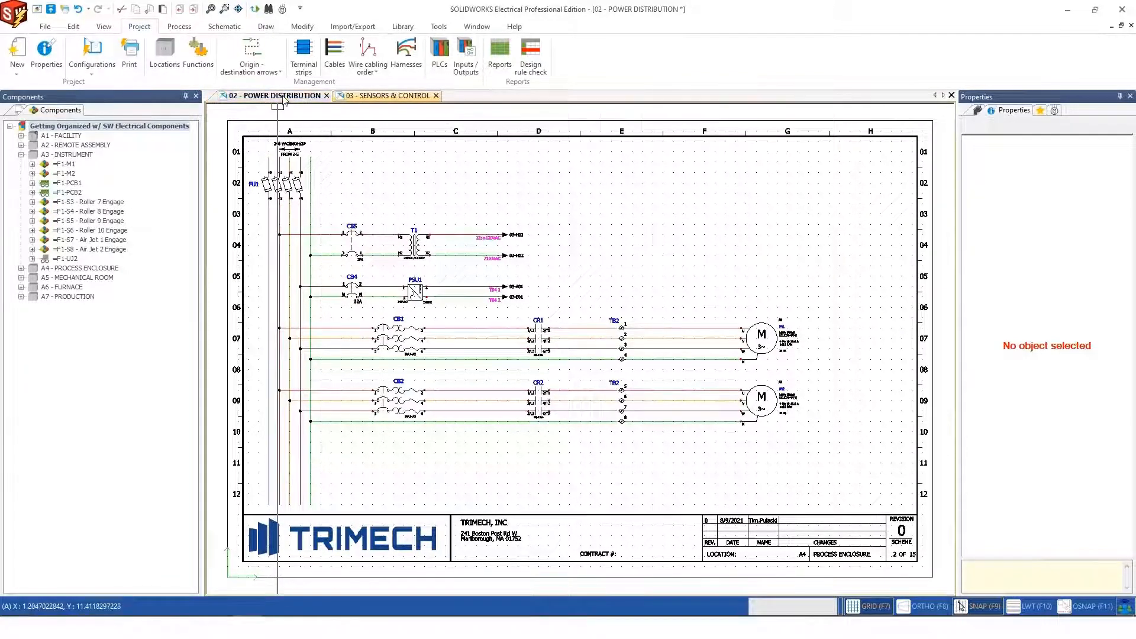
Step: Change the POWER DISTRIBUTION drawing's location to L1 - PANEL, moving its components there too
right_click(276, 94)
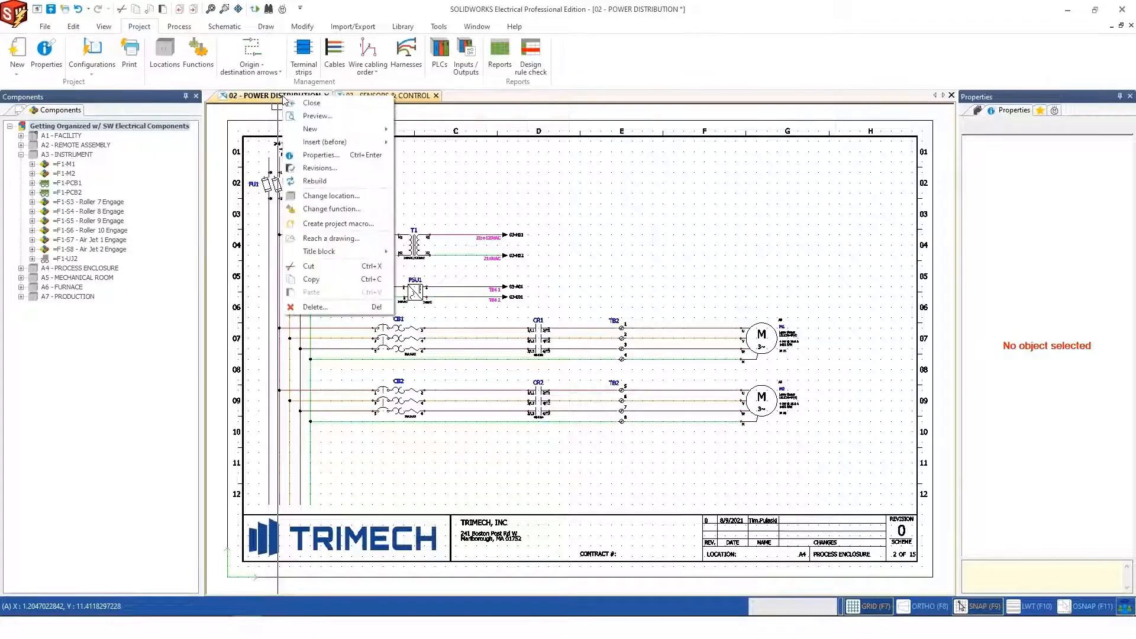
left_click(320, 156)
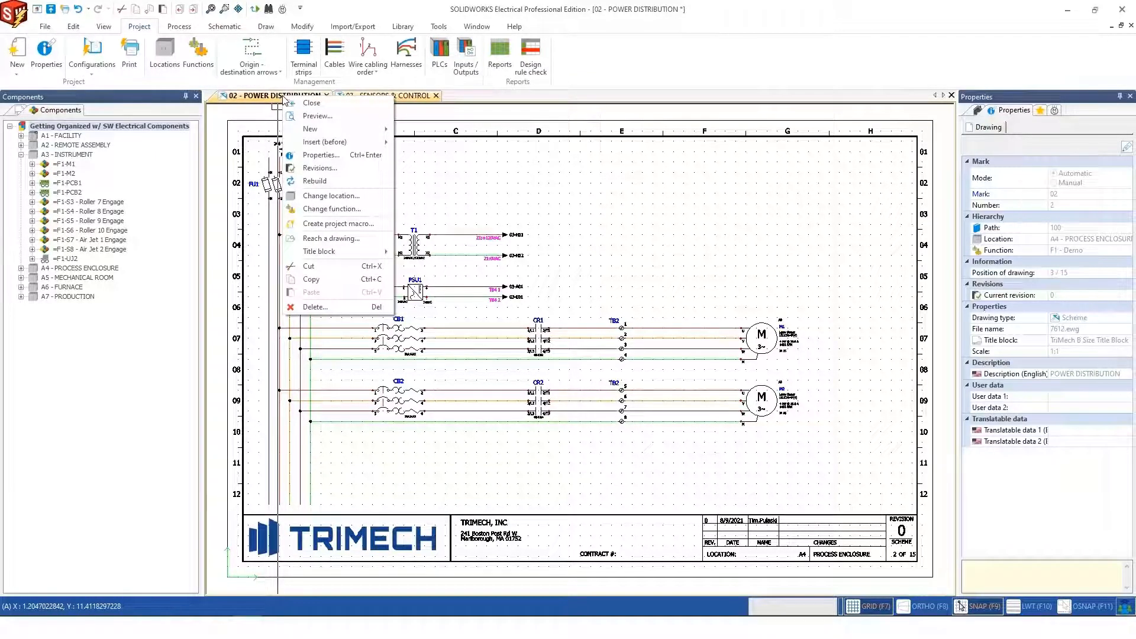
mouse_move(330, 195)
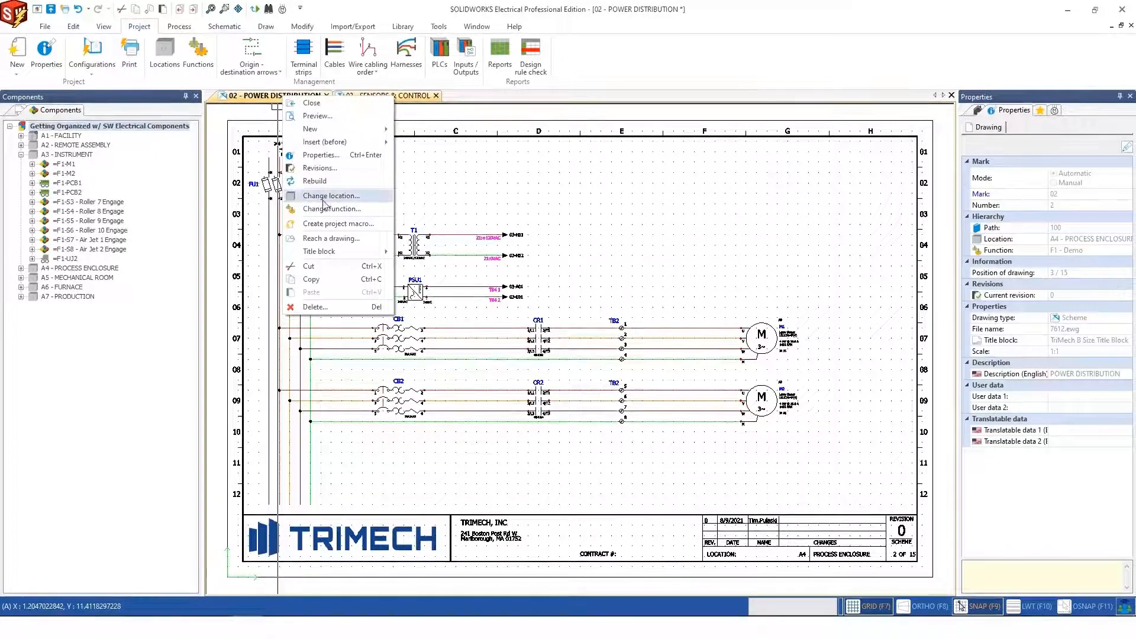
left_click(330, 195)
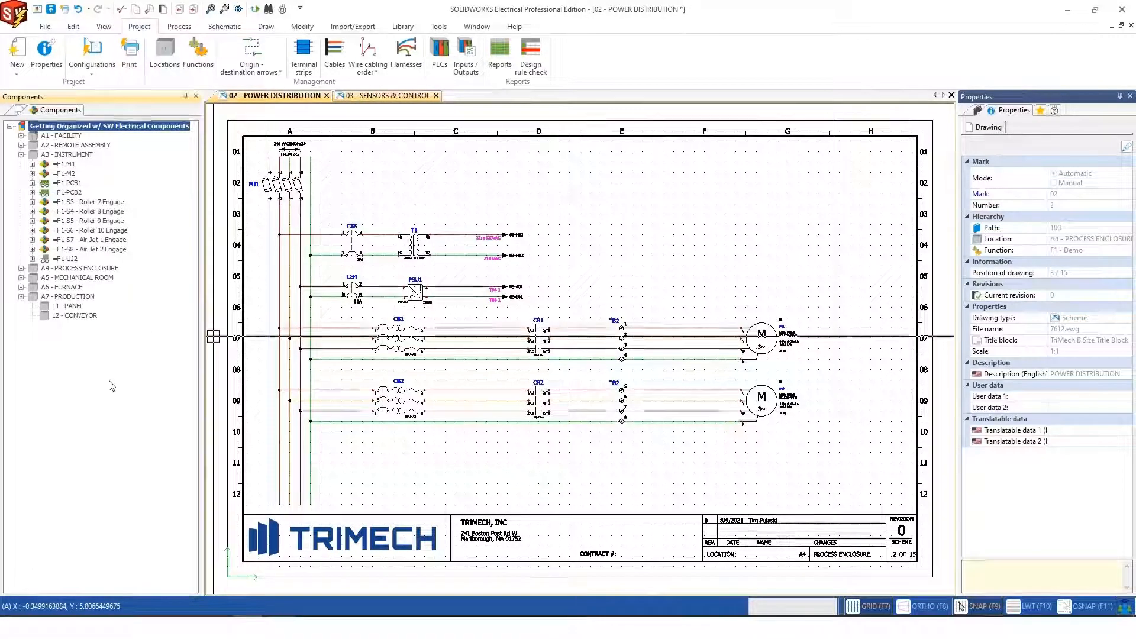
right_click(273, 95)
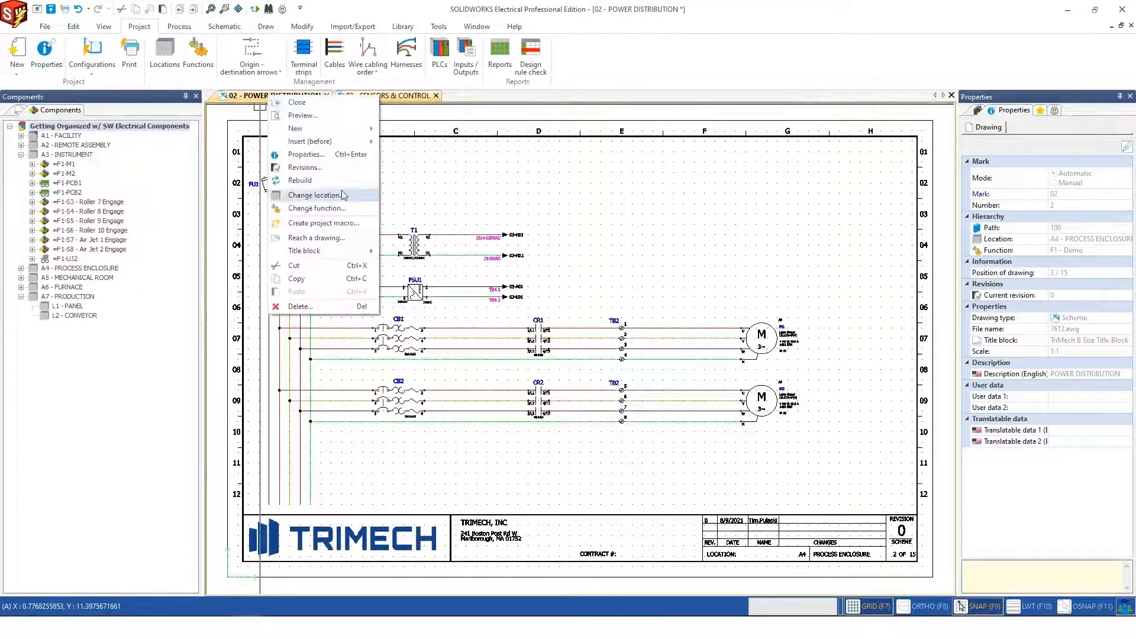
left_click(314, 196)
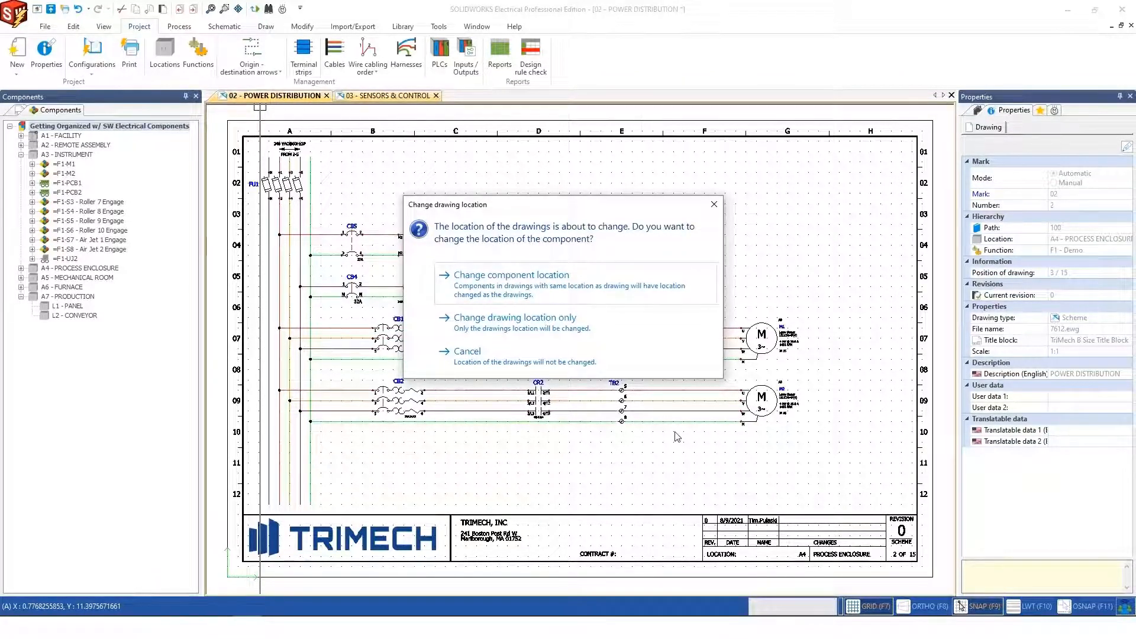
left_click(515, 317)
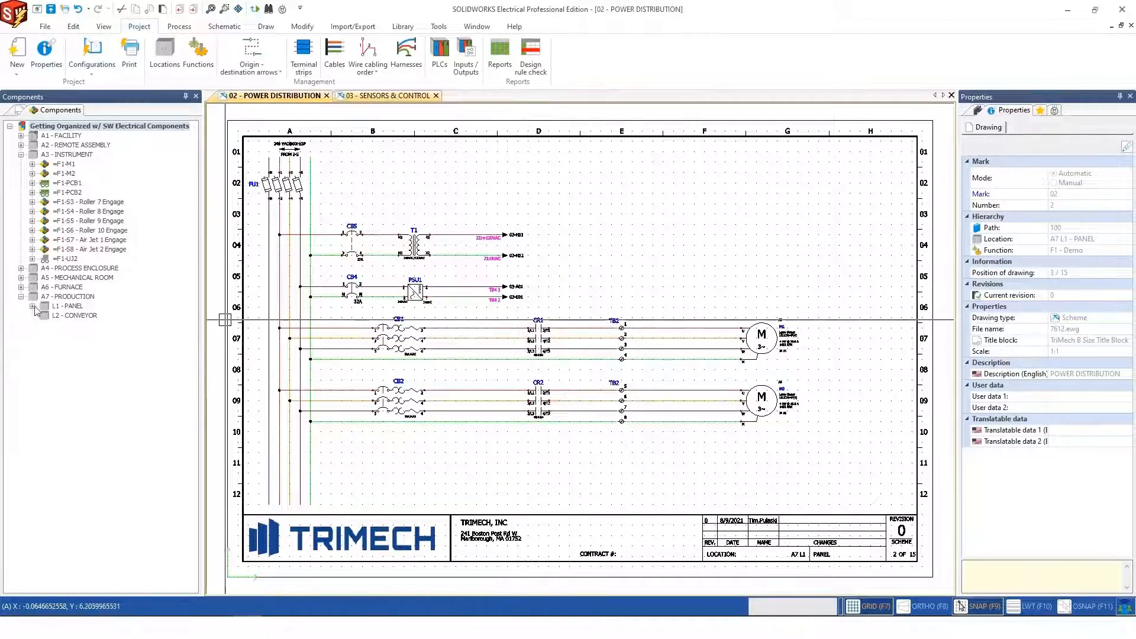
left_click(33, 306)
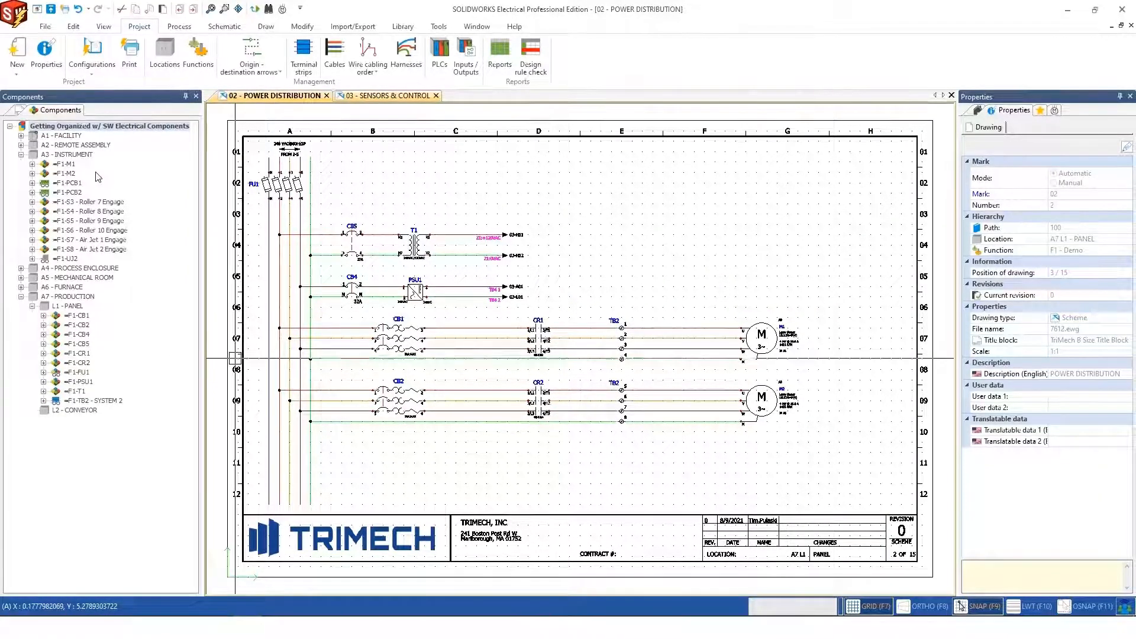
Step: Show L1 - PANEL's properties with parent A7 - PRODUCTION and book 100 - ELECTRICAL
left_click(66, 306)
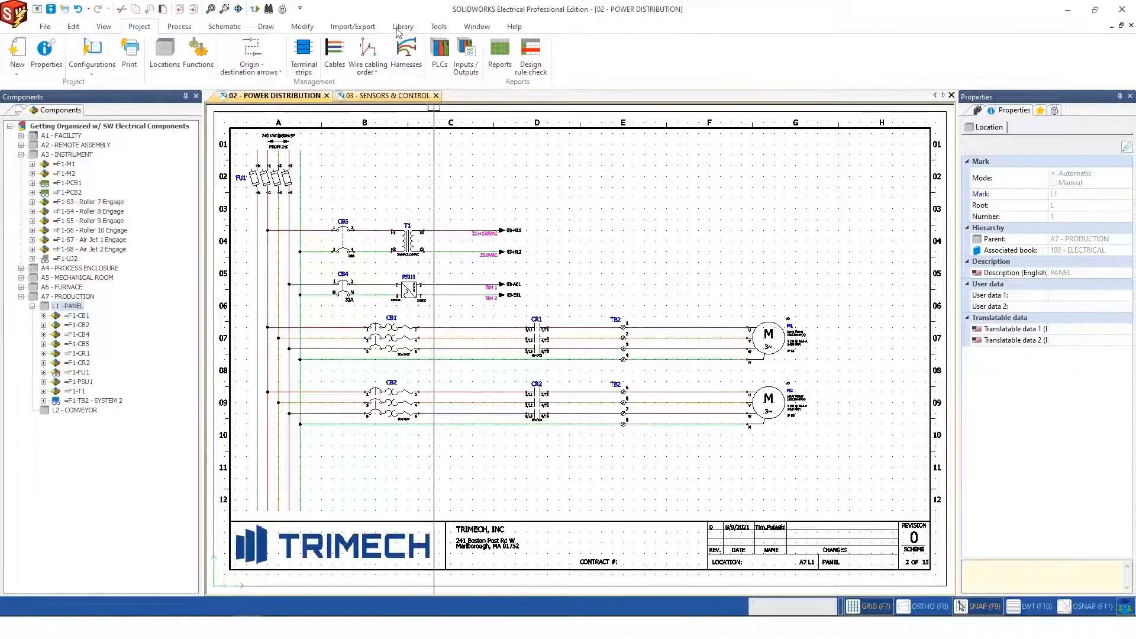
Step: Draw a location outline around the motors as L2 - CONVEYOR and move M1 and M2 into it
left_click(224, 26)
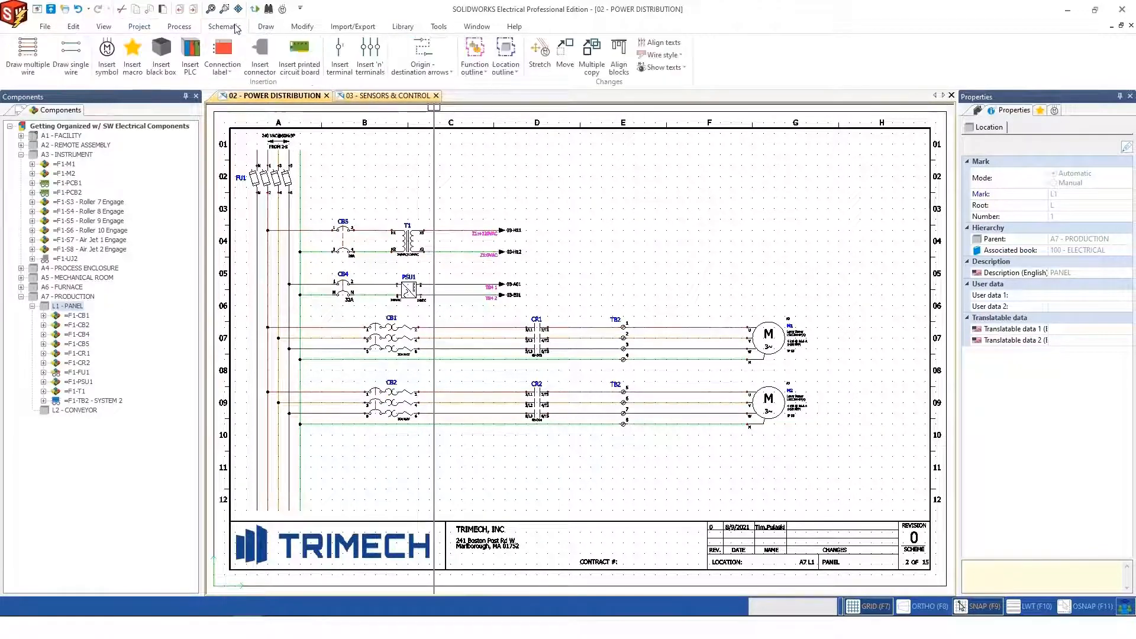
mouse_move(505, 51)
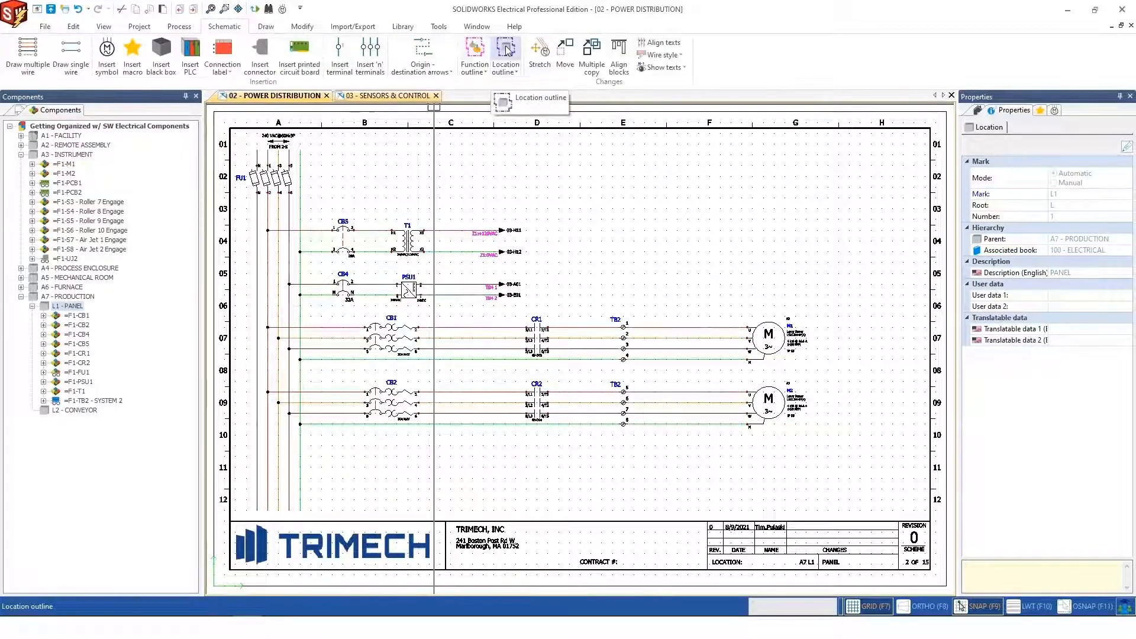
left_click(505, 55)
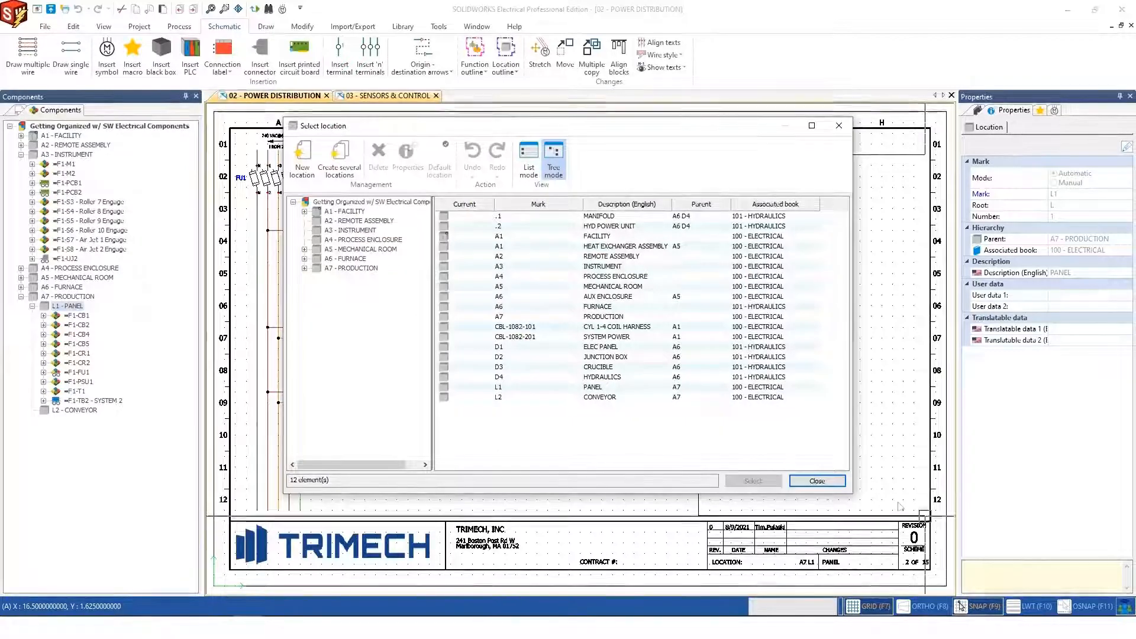
left_click(305, 268)
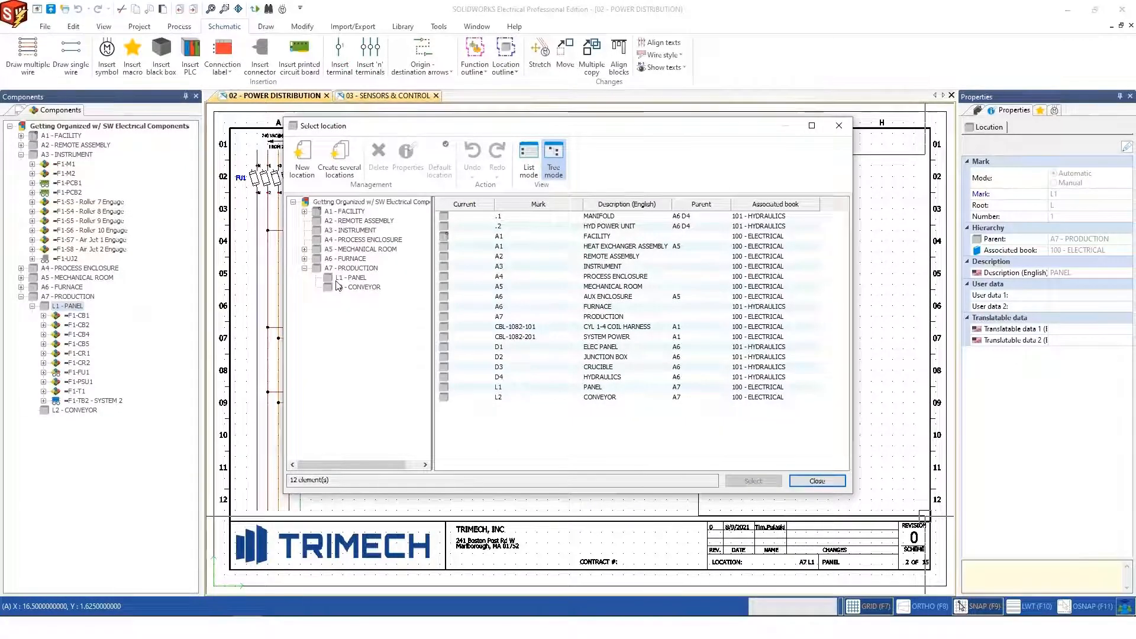
left_click(362, 286)
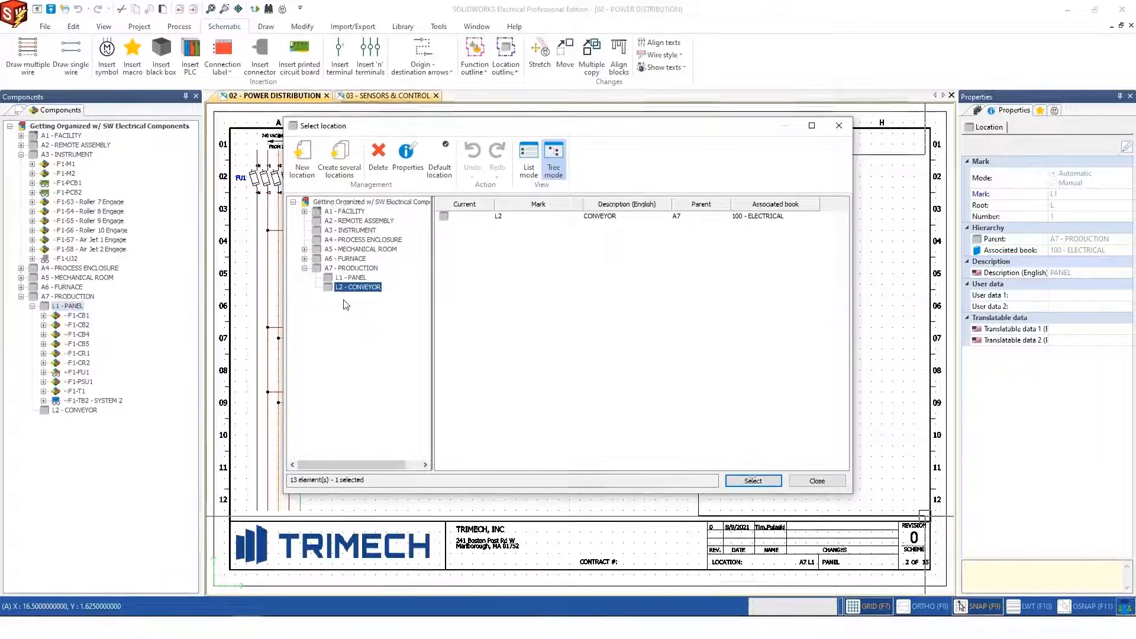
left_click(753, 480)
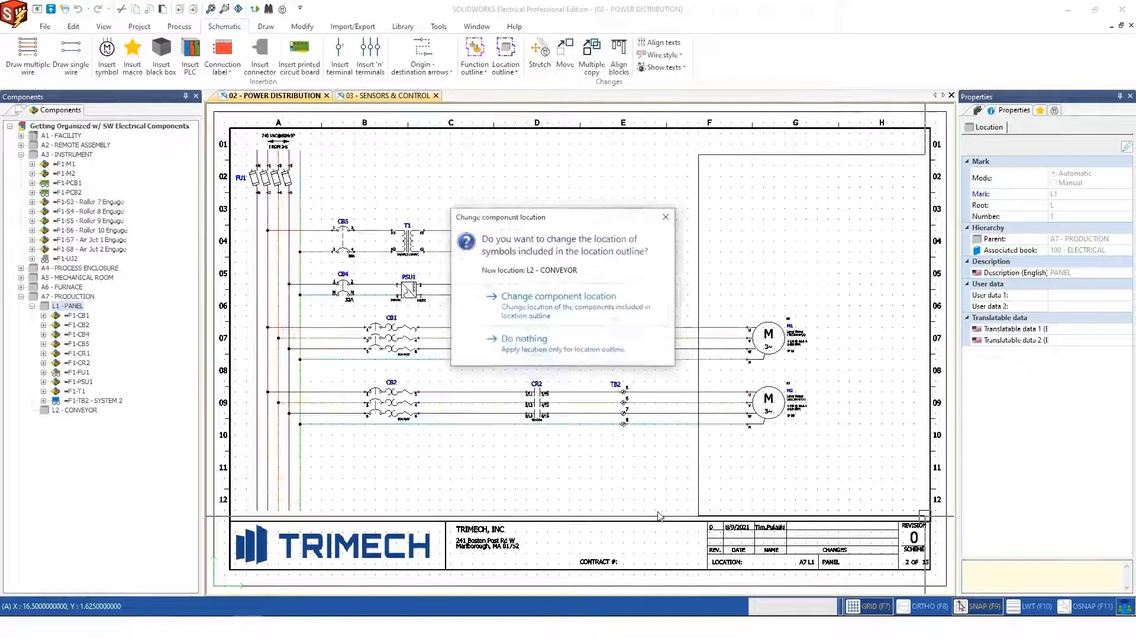
left_click(557, 296)
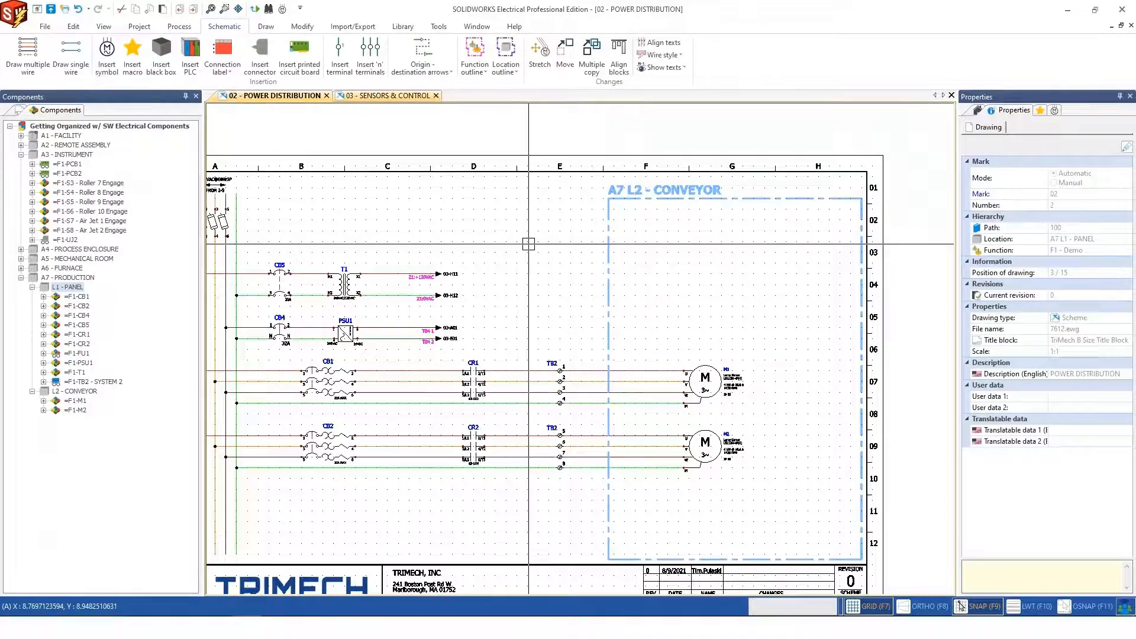
mouse_move(580, 287)
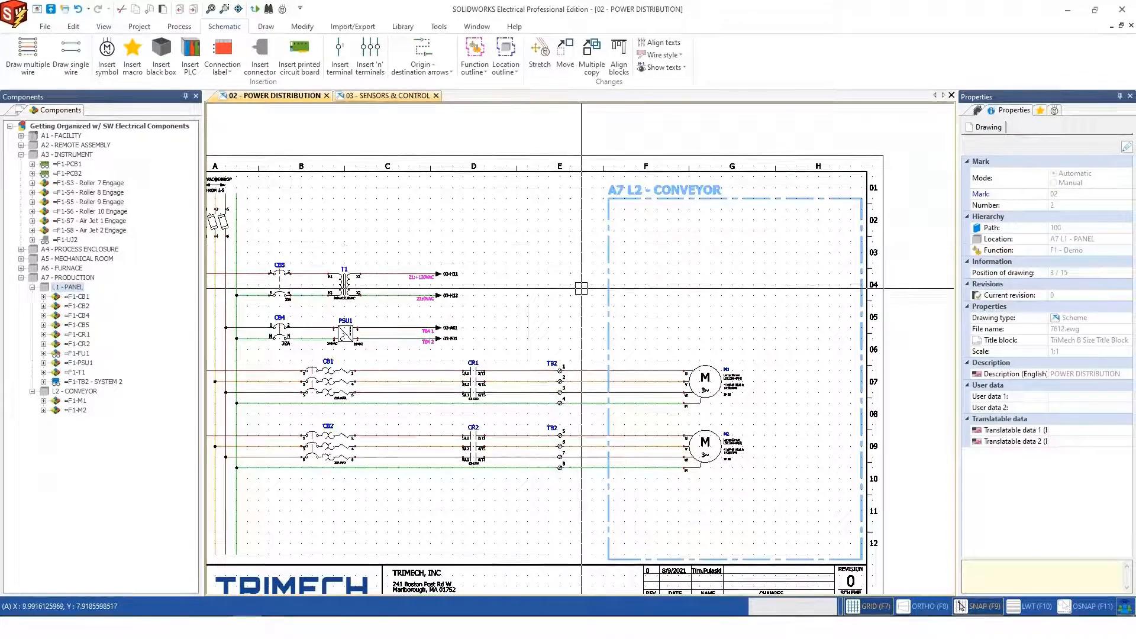